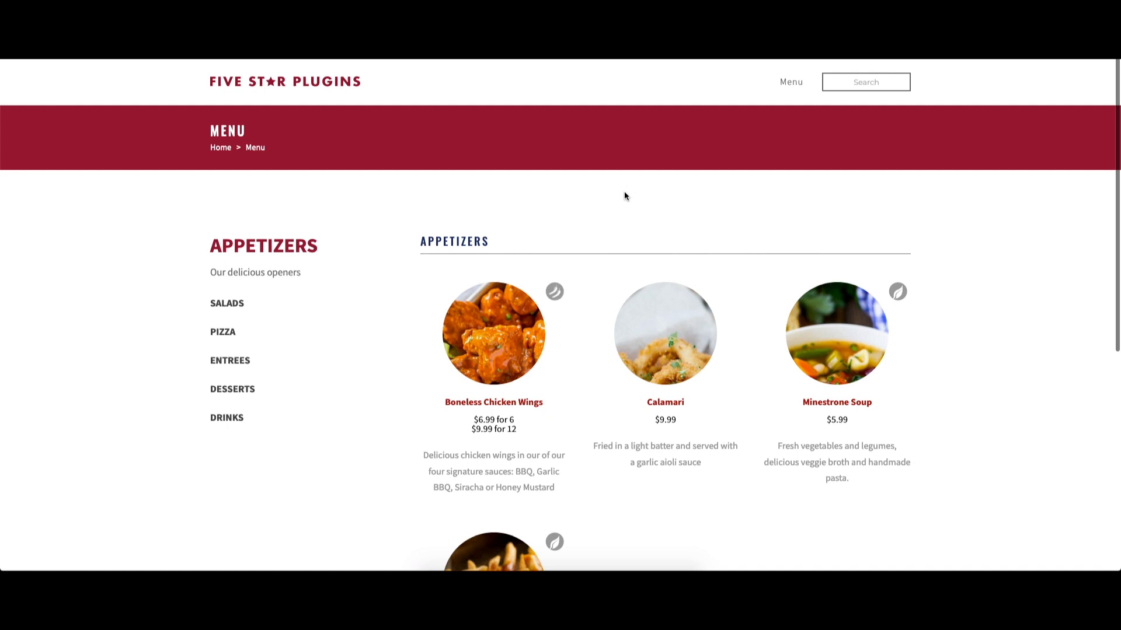
# Step: Browse the live menu page down to the Salads section
pyautogui.scroll(-3)
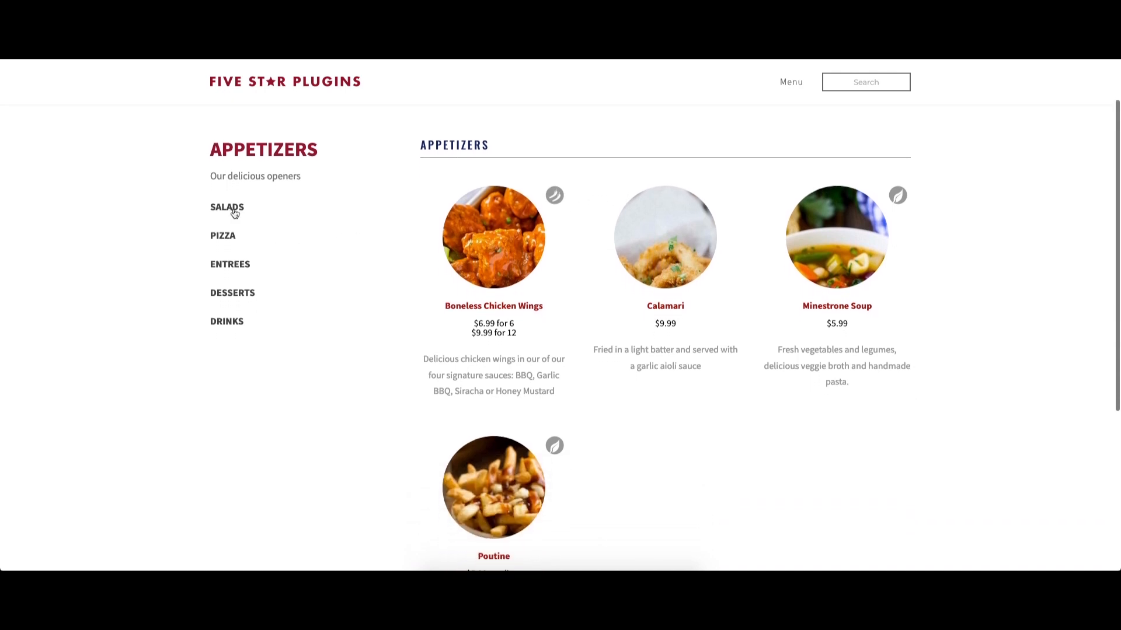
pyautogui.click(226, 207)
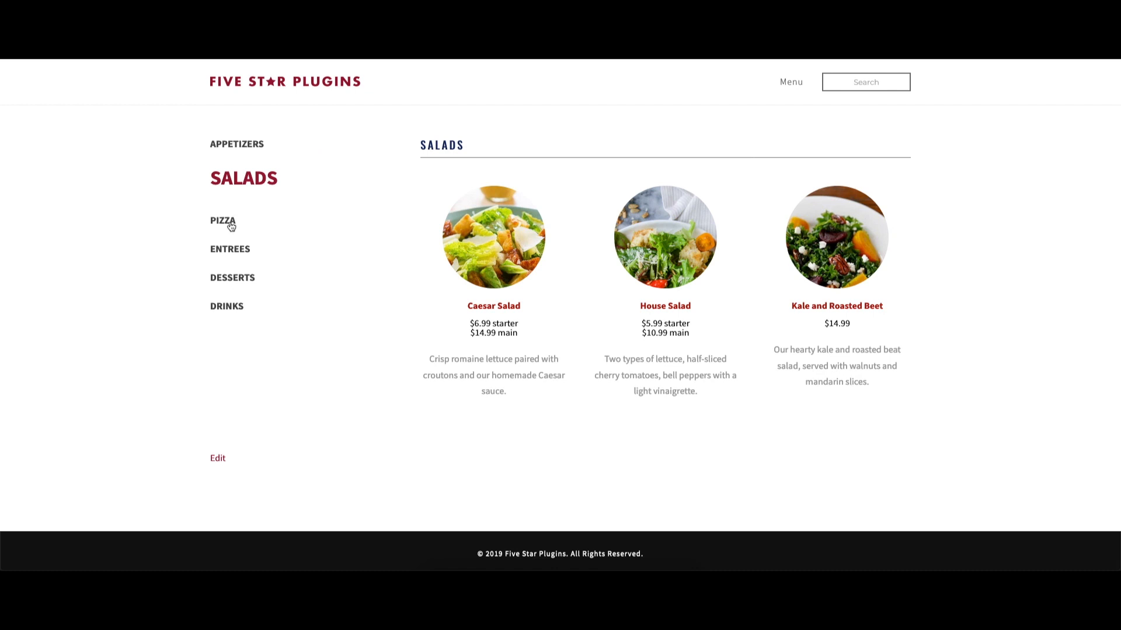
pyautogui.click(221, 221)
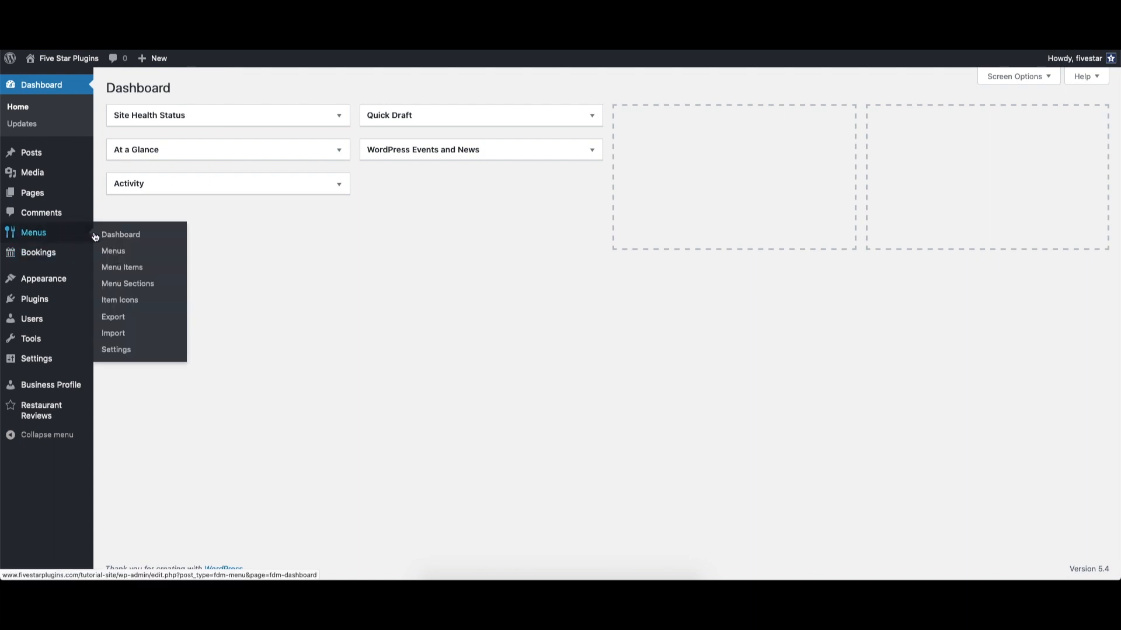
pyautogui.moveTo(127, 284)
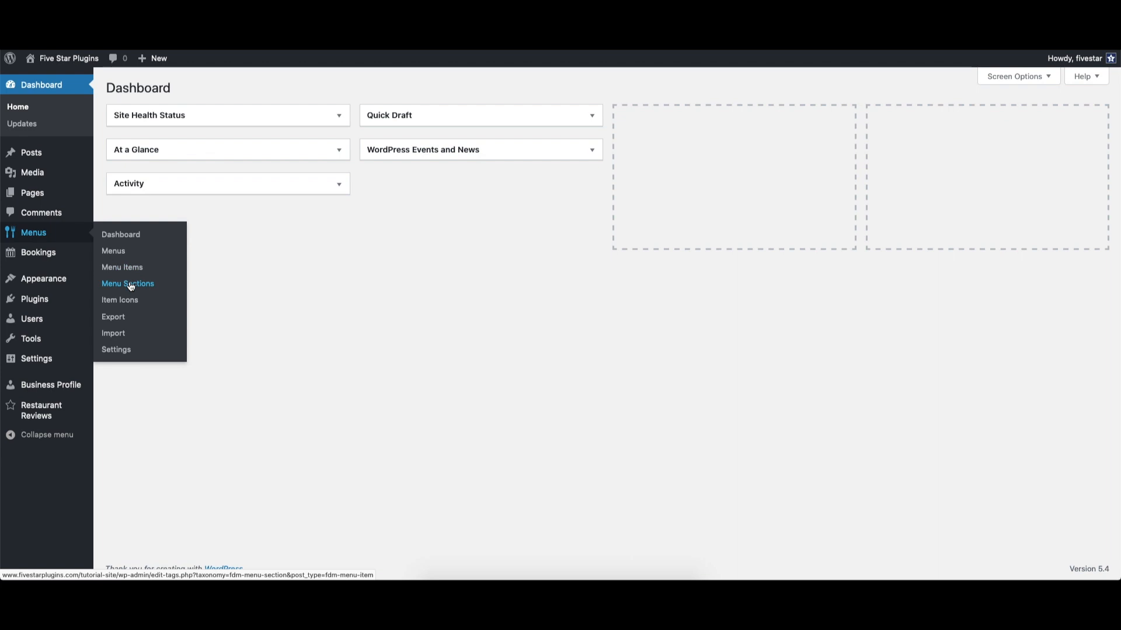
# Step: Add a Main Course section with a description and steak.jpg as its image
pyautogui.click(127, 283)
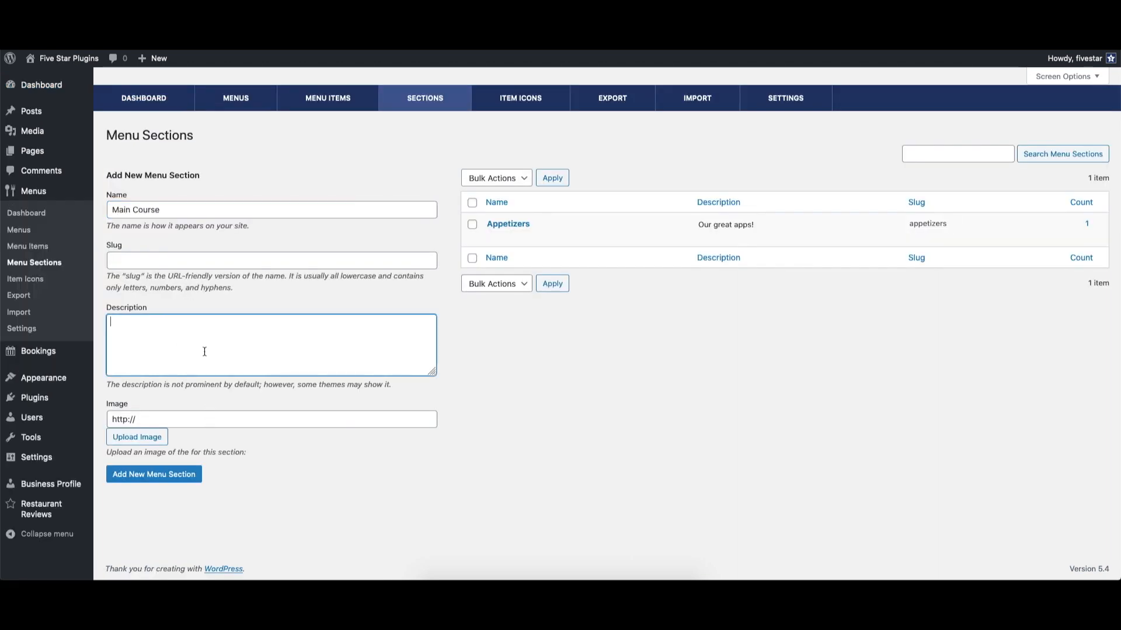
pyautogui.write('These are our main cours')
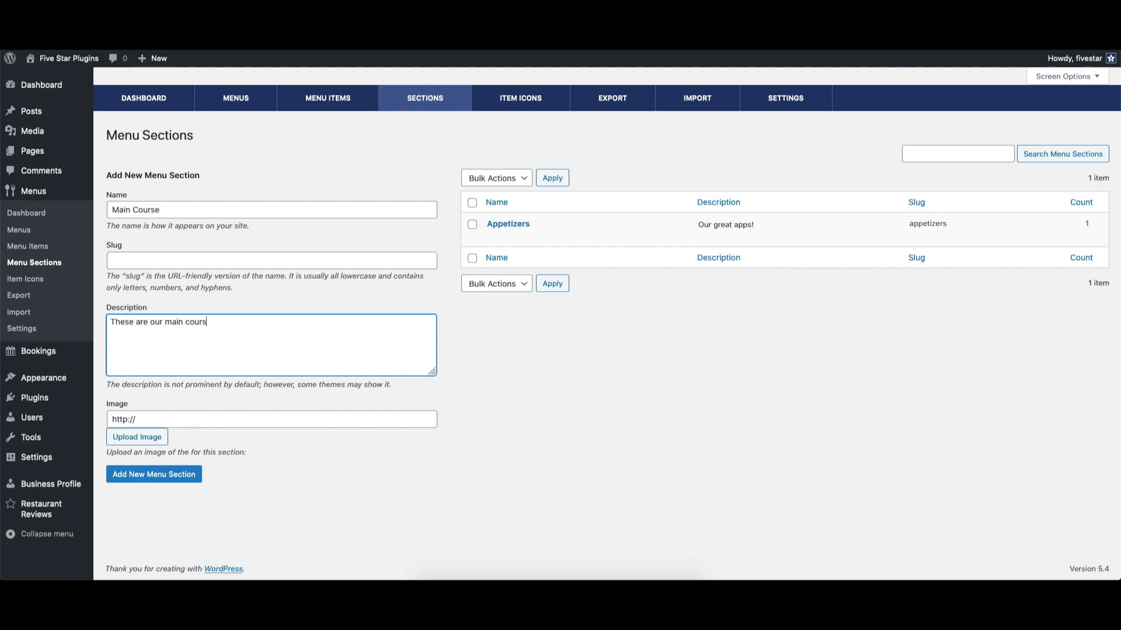
pyautogui.click(136, 436)
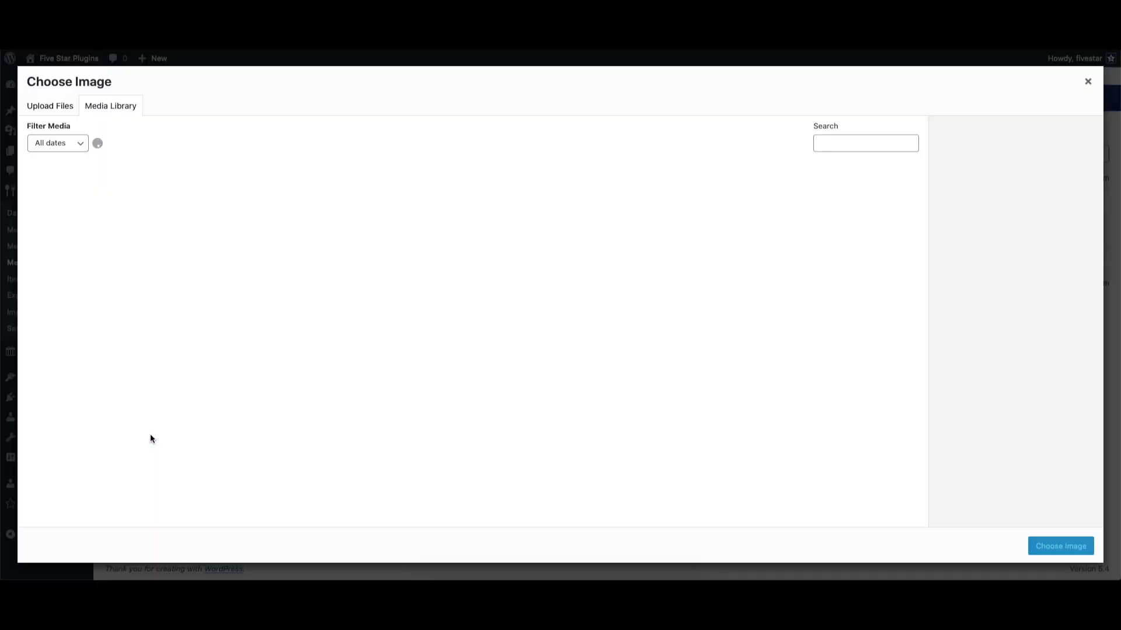
pyautogui.click(156, 203)
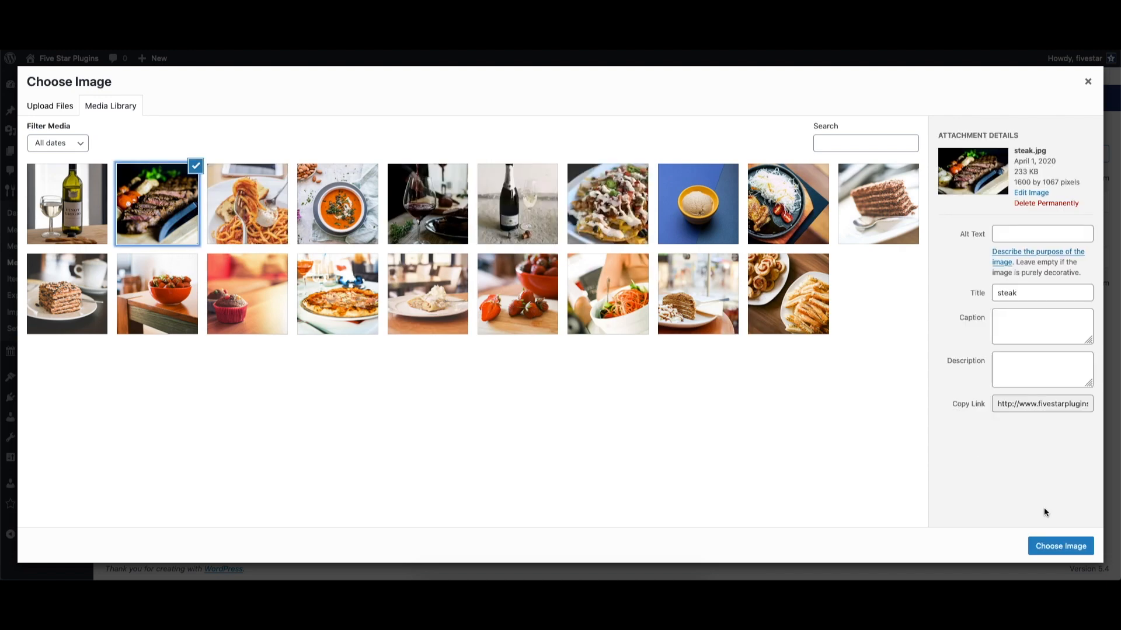
pyautogui.click(1060, 547)
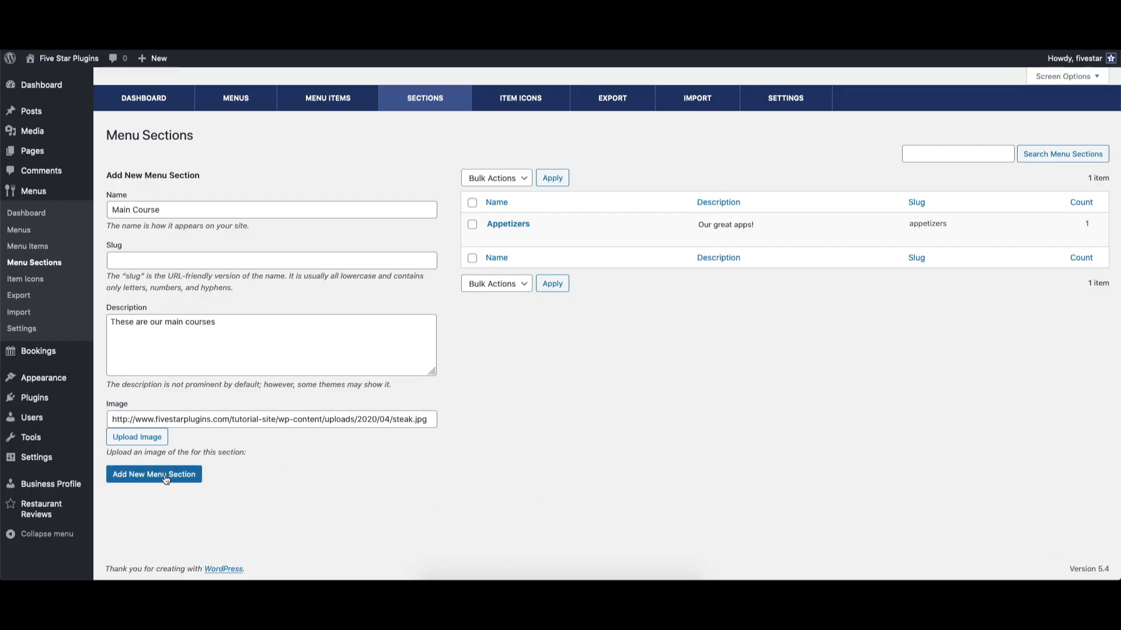
pyautogui.click(153, 474)
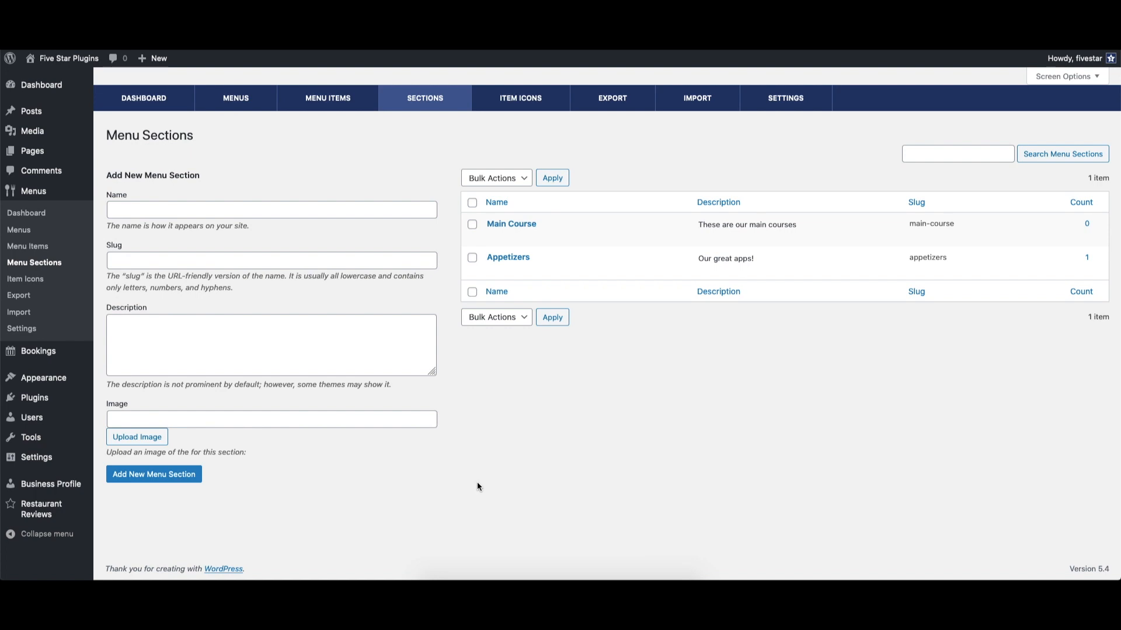
pyautogui.moveTo(460, 412)
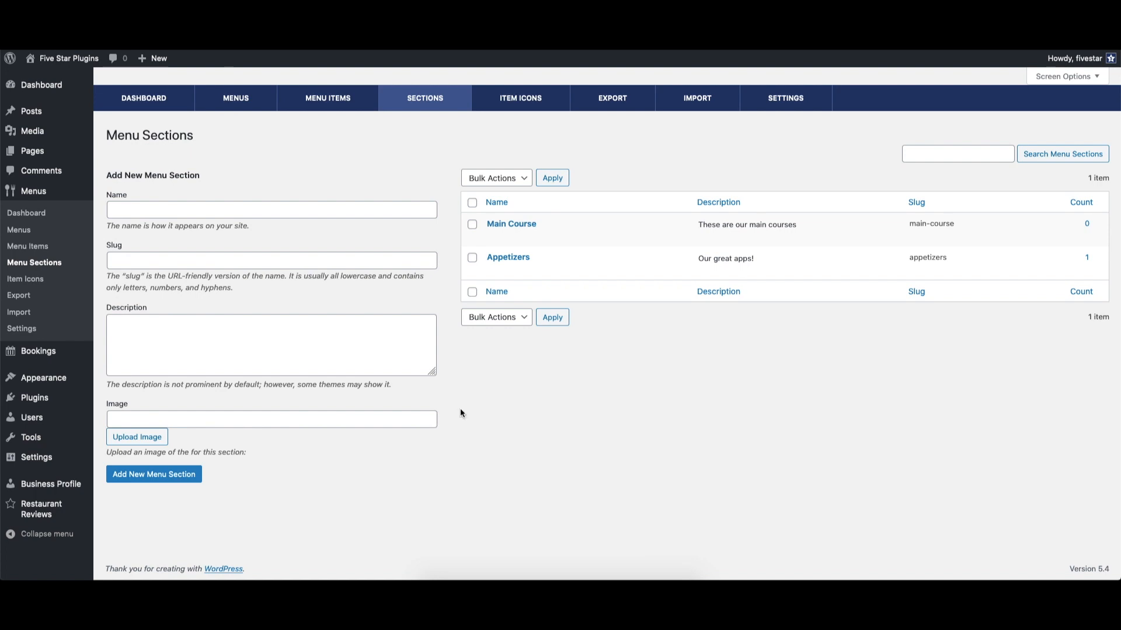
# Step: Create a new menu item titled Pizza described as 'This is our great pizza!'
pyautogui.click(327, 98)
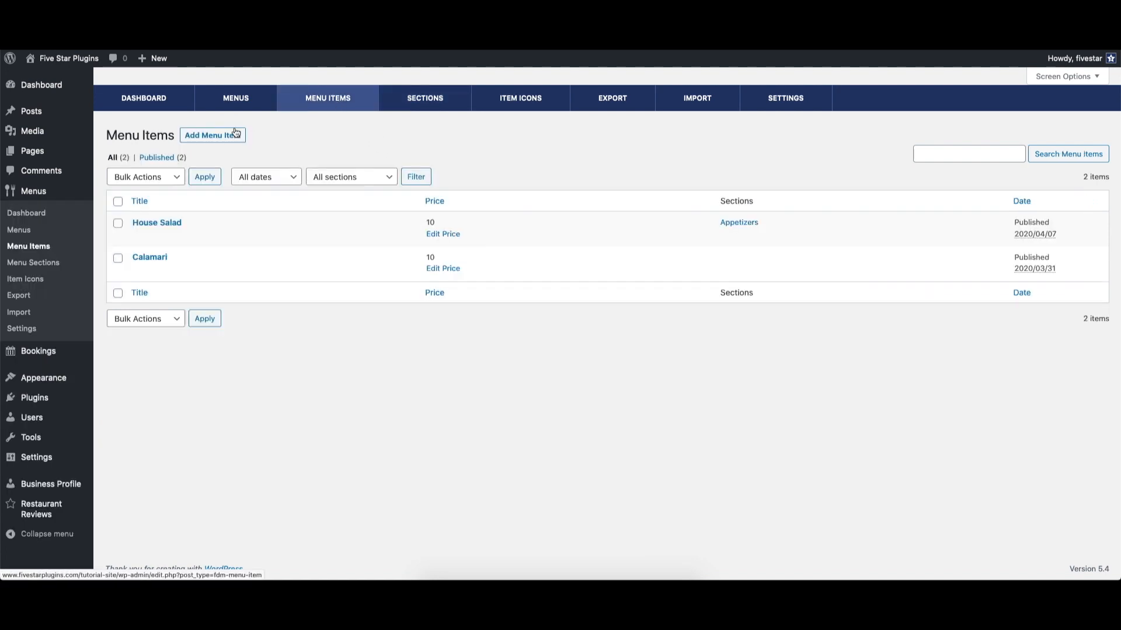
pyautogui.click(211, 135)
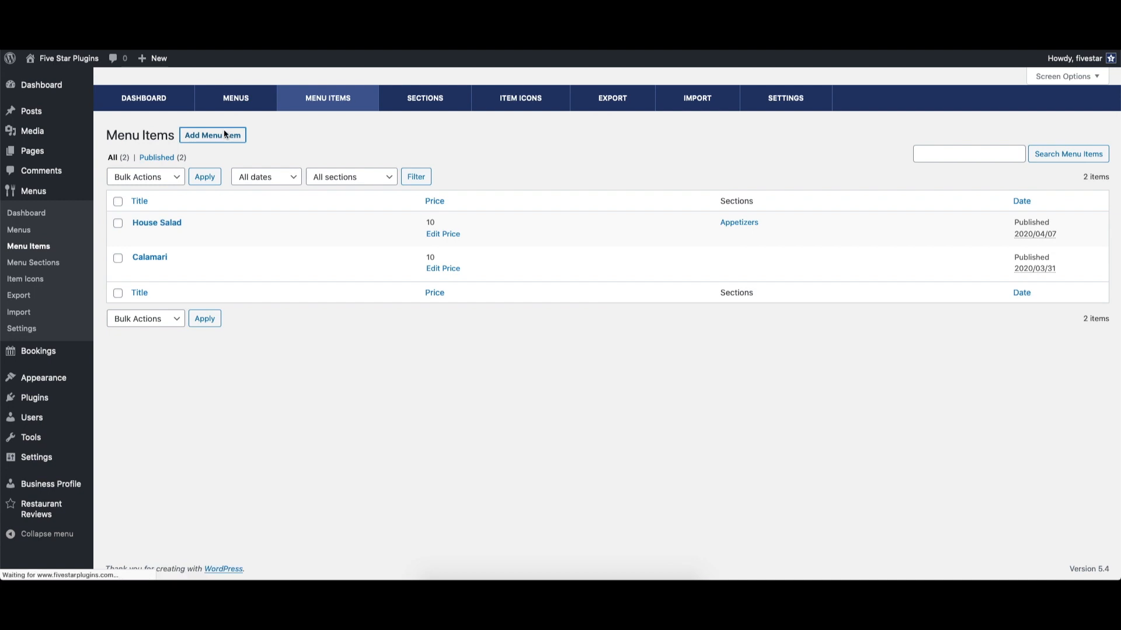
pyautogui.click(213, 135)
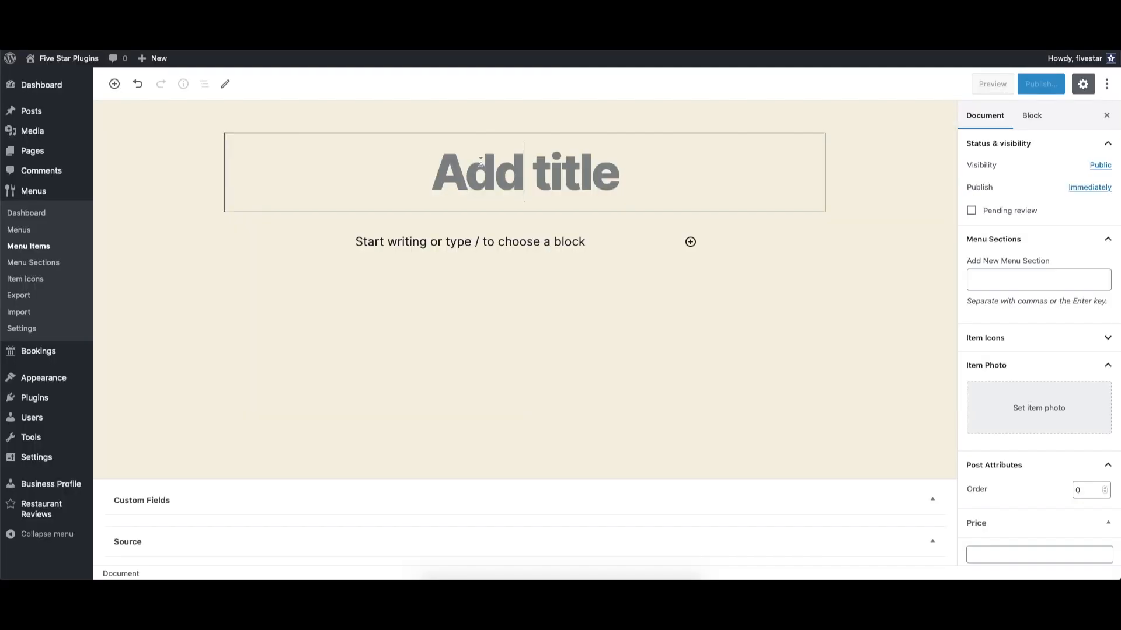
pyautogui.write('Pizza')
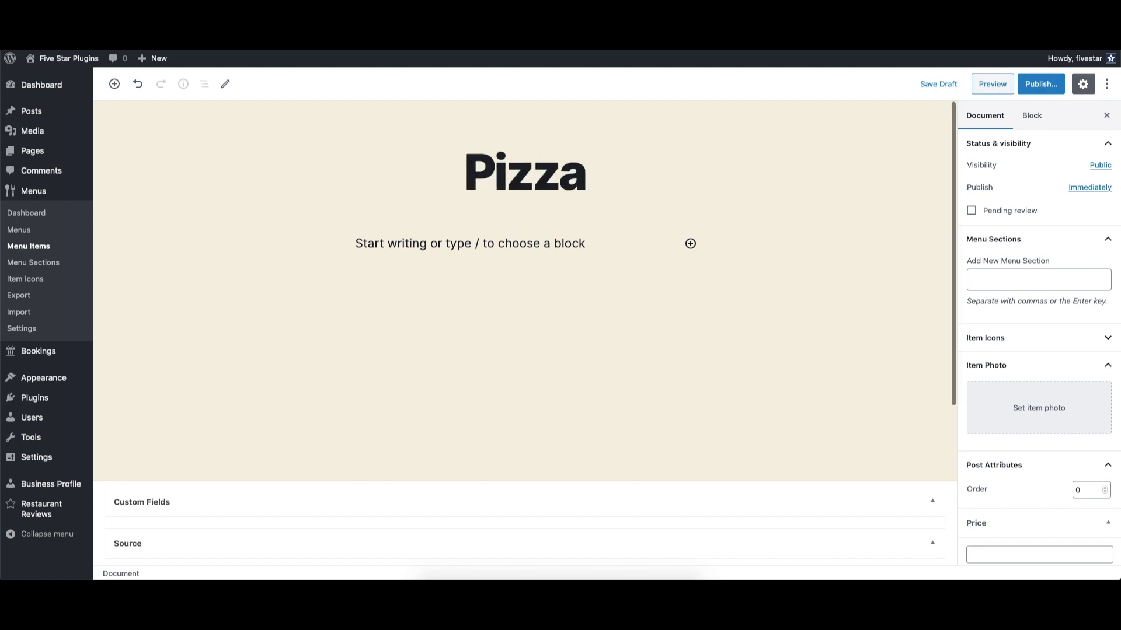
pyautogui.write('This is our great')
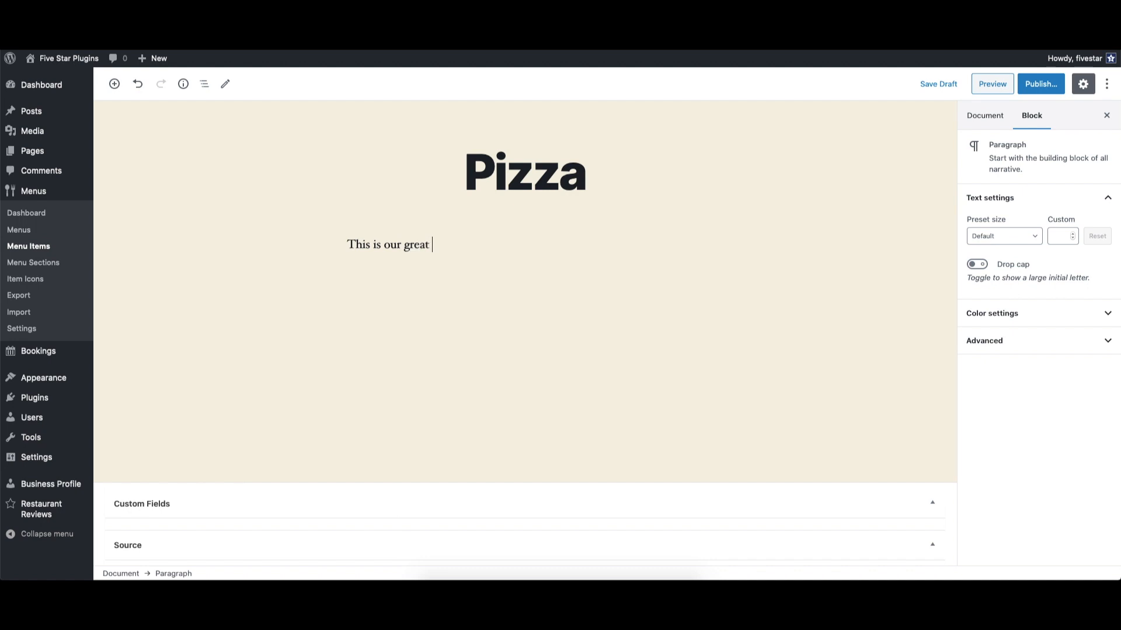
pyautogui.write('pizza')
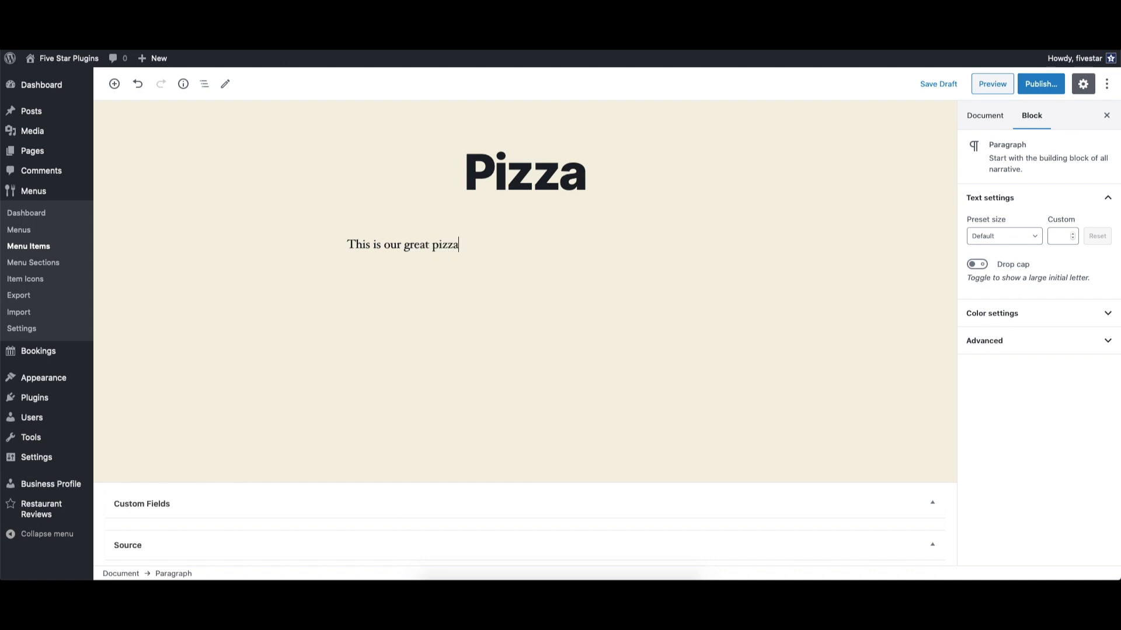
pyautogui.write('!')
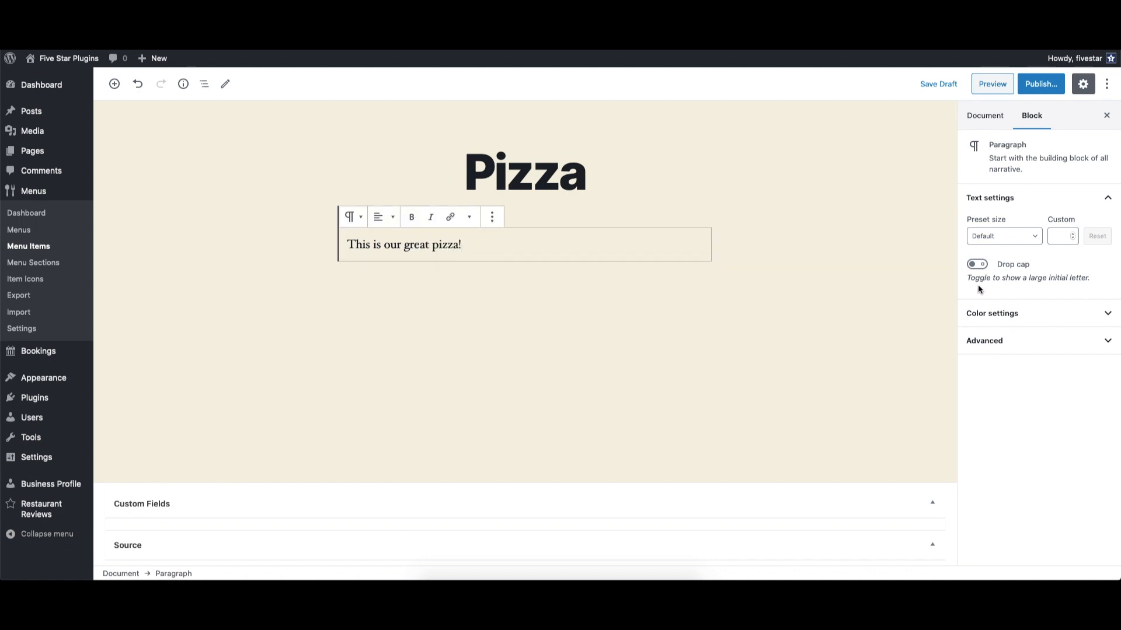
# Step: Assign the Pizza item to the Main Course section and set the pizza photo as its image
pyautogui.scroll(-3)
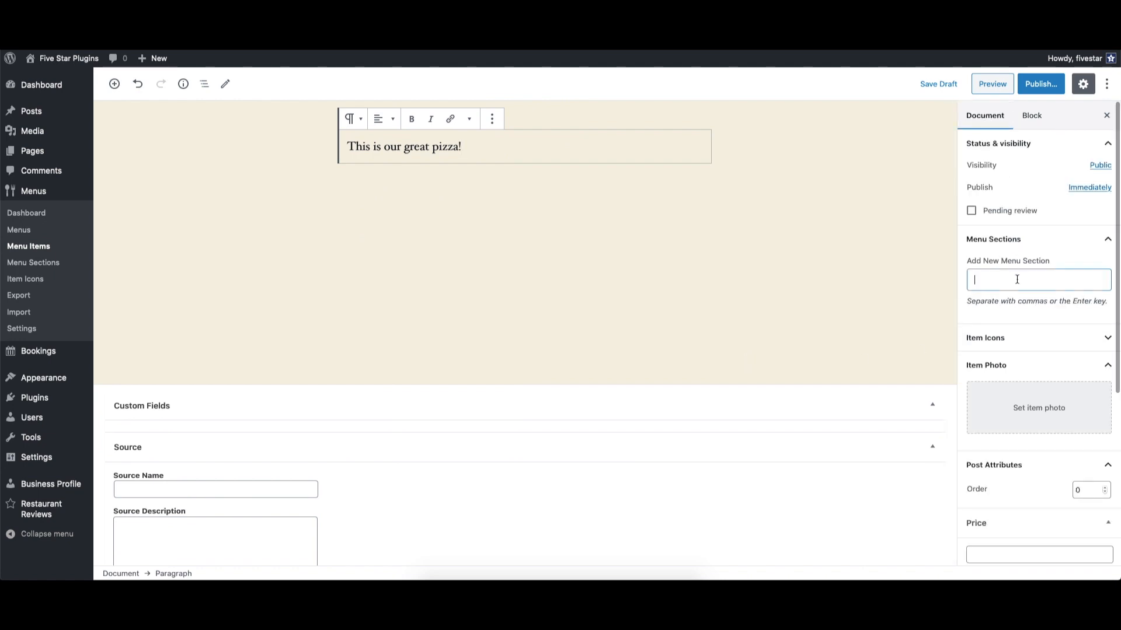
pyautogui.write('main')
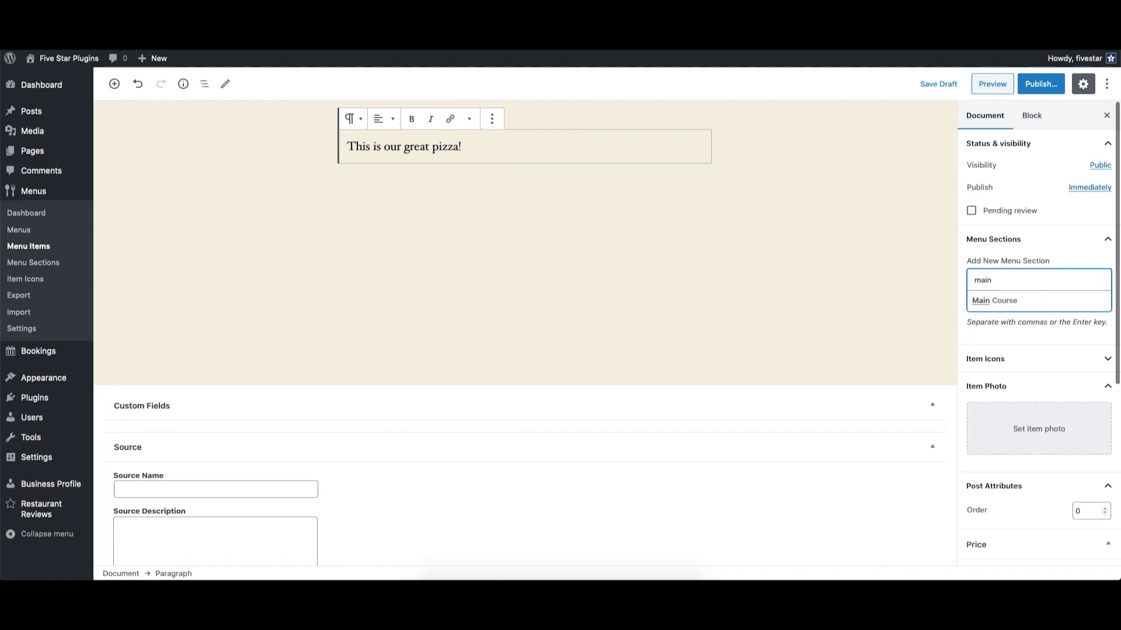
pyautogui.click(993, 300)
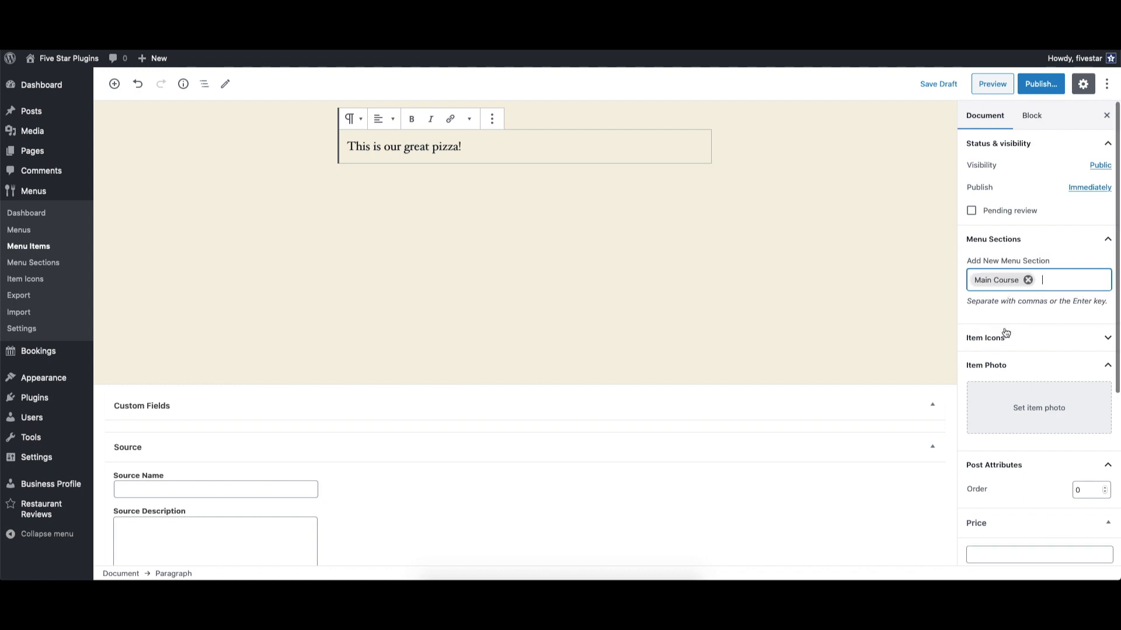
pyautogui.click(1038, 408)
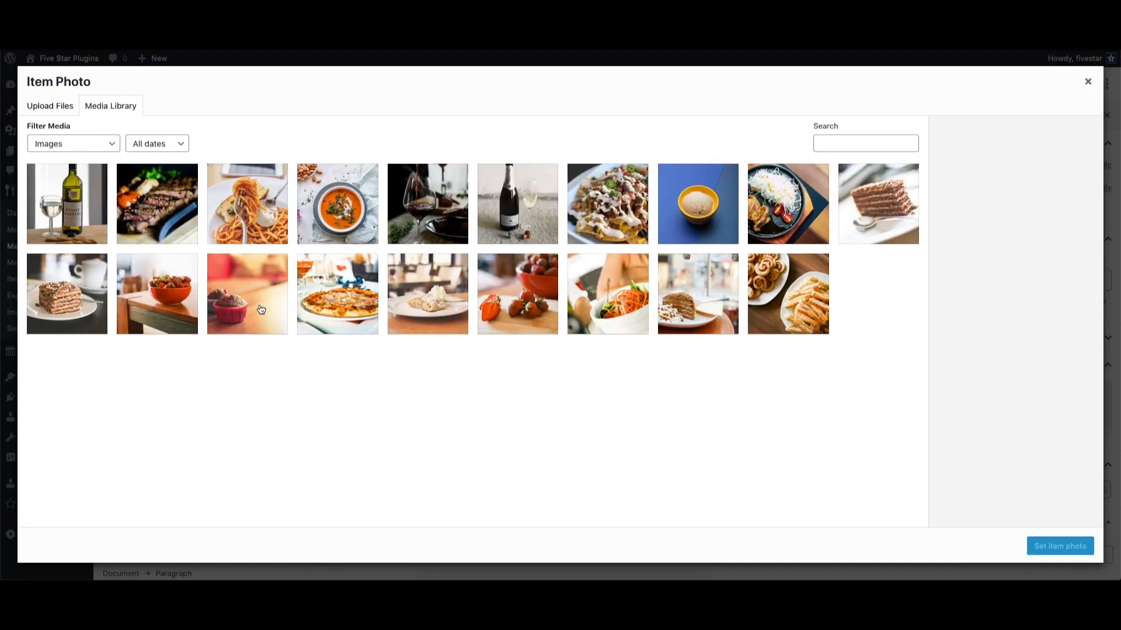
pyautogui.click(336, 295)
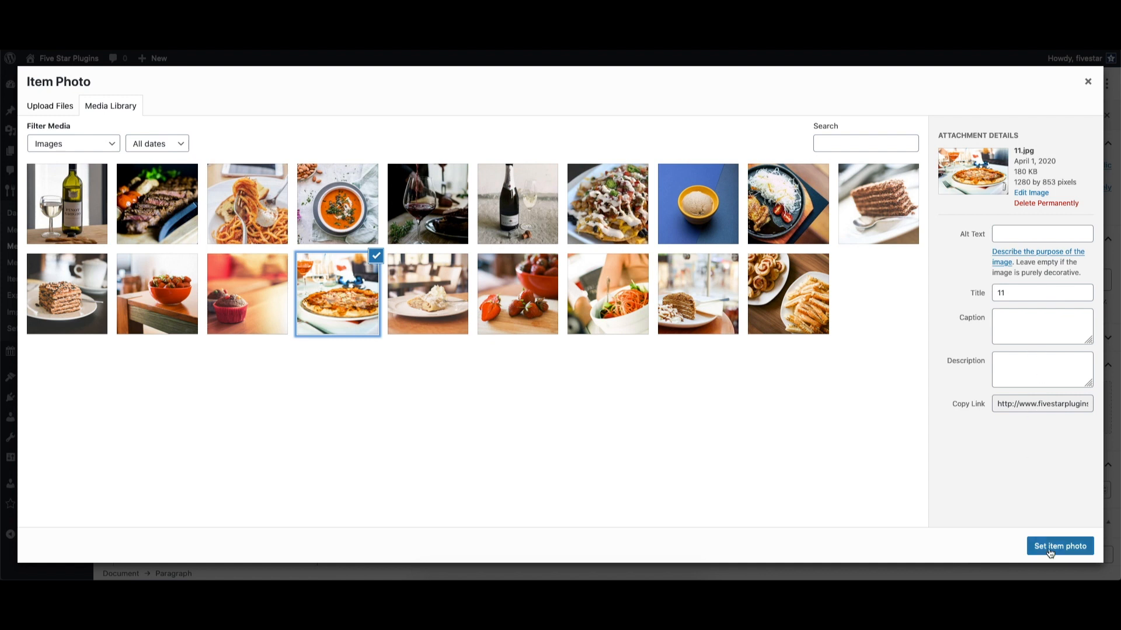
pyautogui.click(1058, 546)
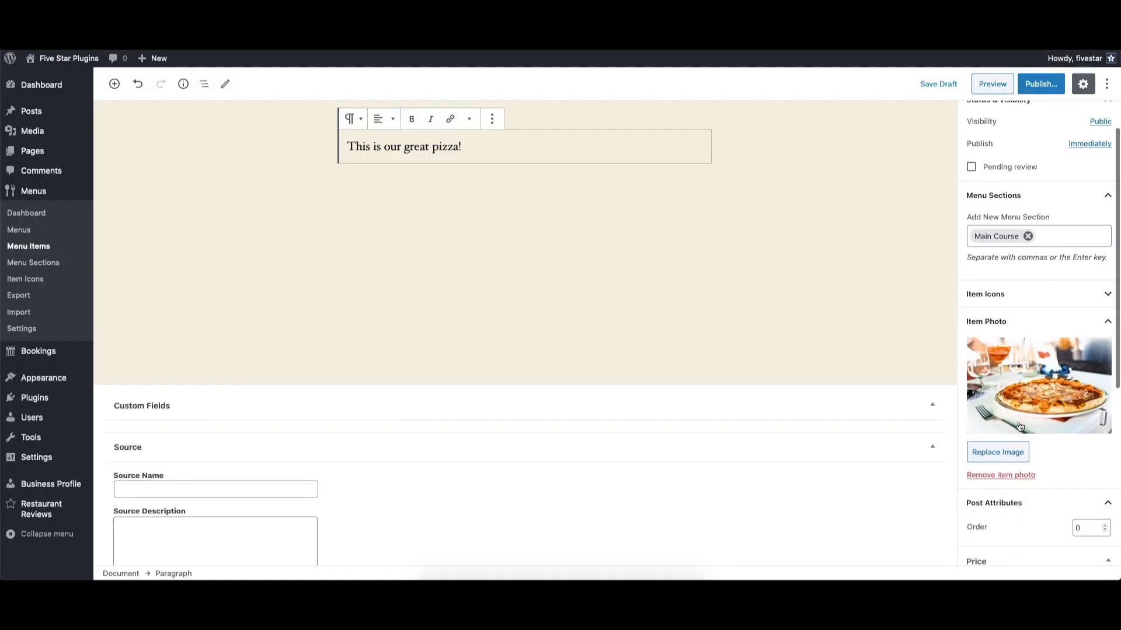
pyautogui.scroll(-3)
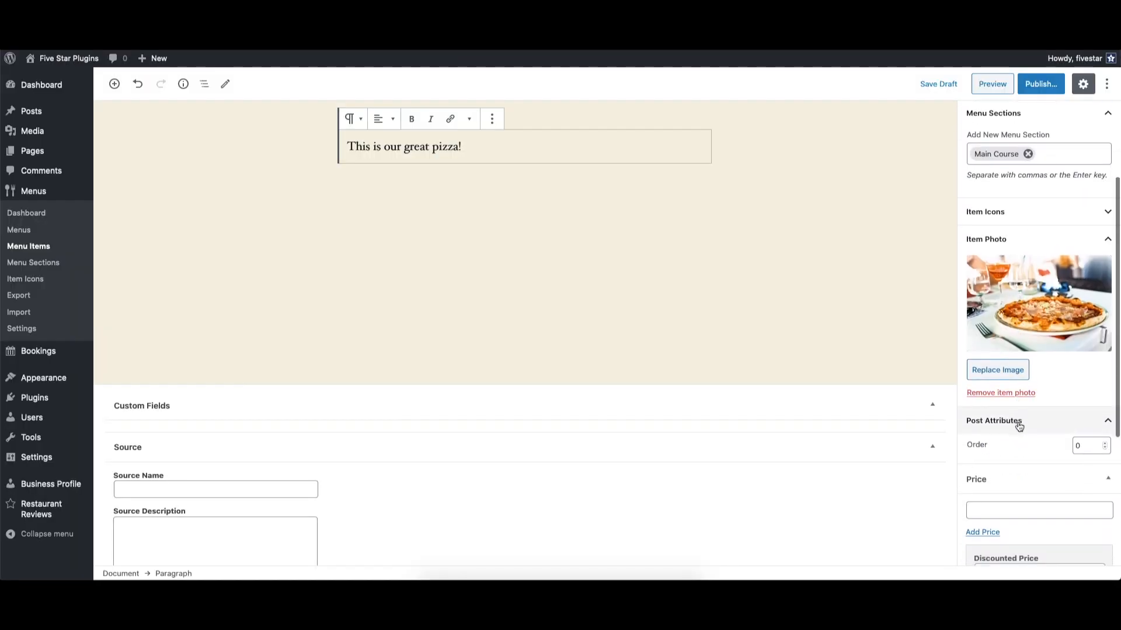
# Step: Give Pizza the prices 20 and 25 Vegetarian and publish the item
pyautogui.write('20')
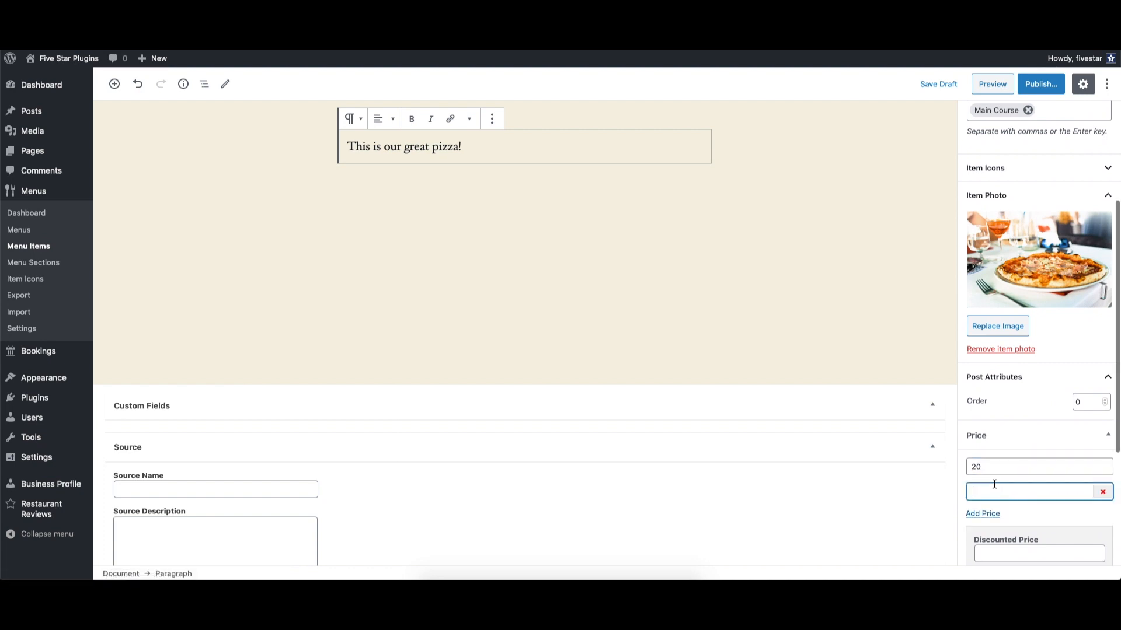
pyautogui.write('25')
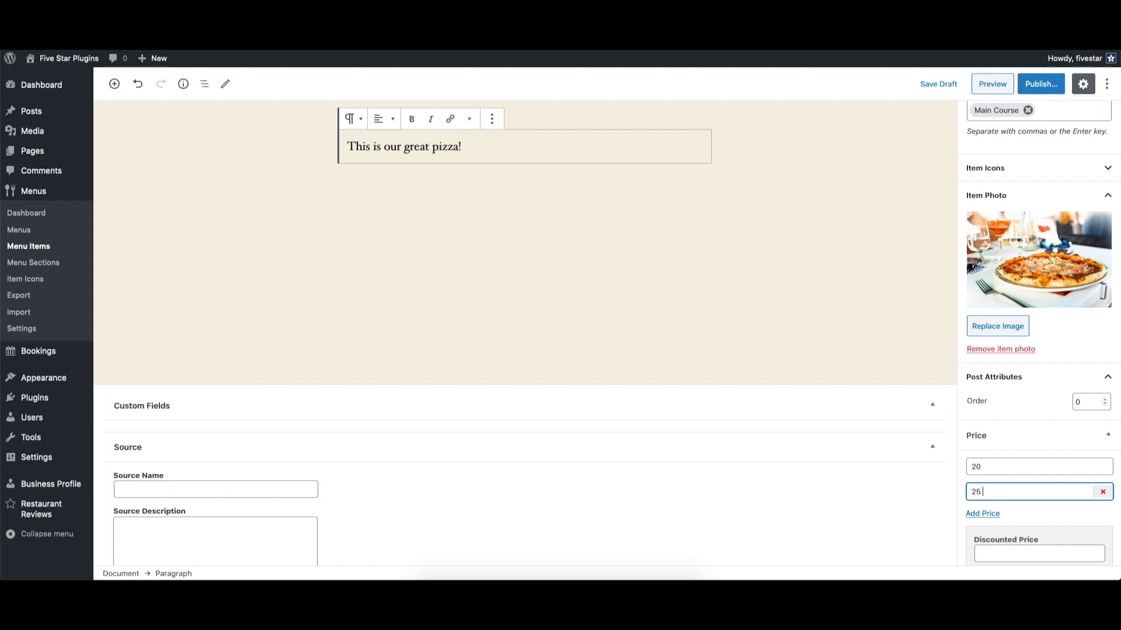
pyautogui.write('Vegetarian')
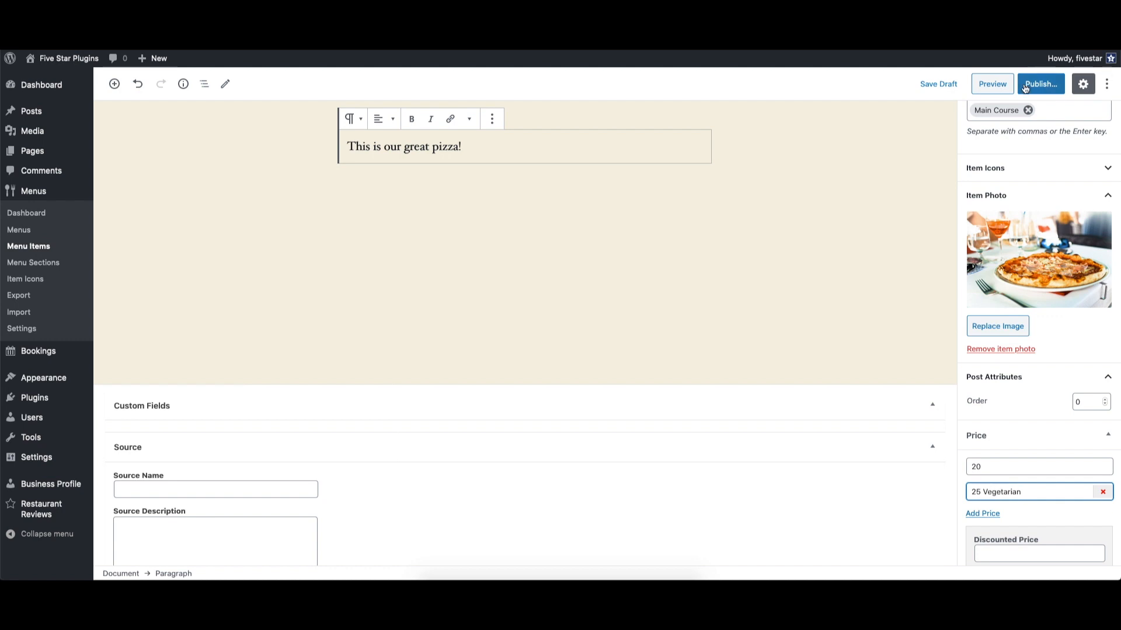
pyautogui.click(1038, 84)
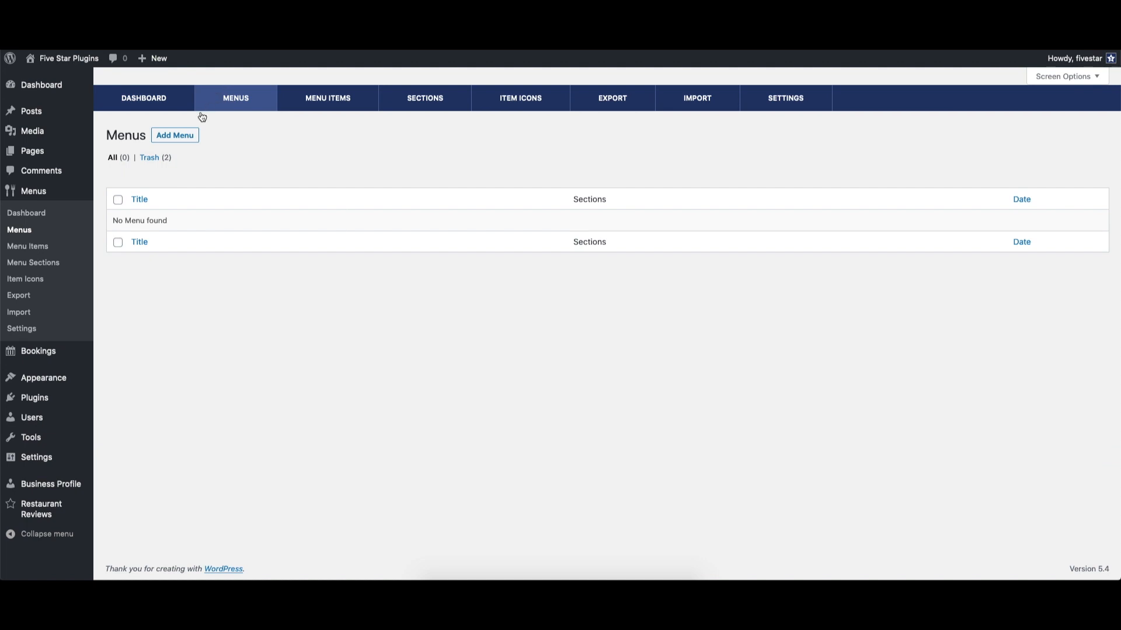
# Step: Create a new menu titled 'Our great menu!' with description 'our menu descriptio'
pyautogui.click(174, 135)
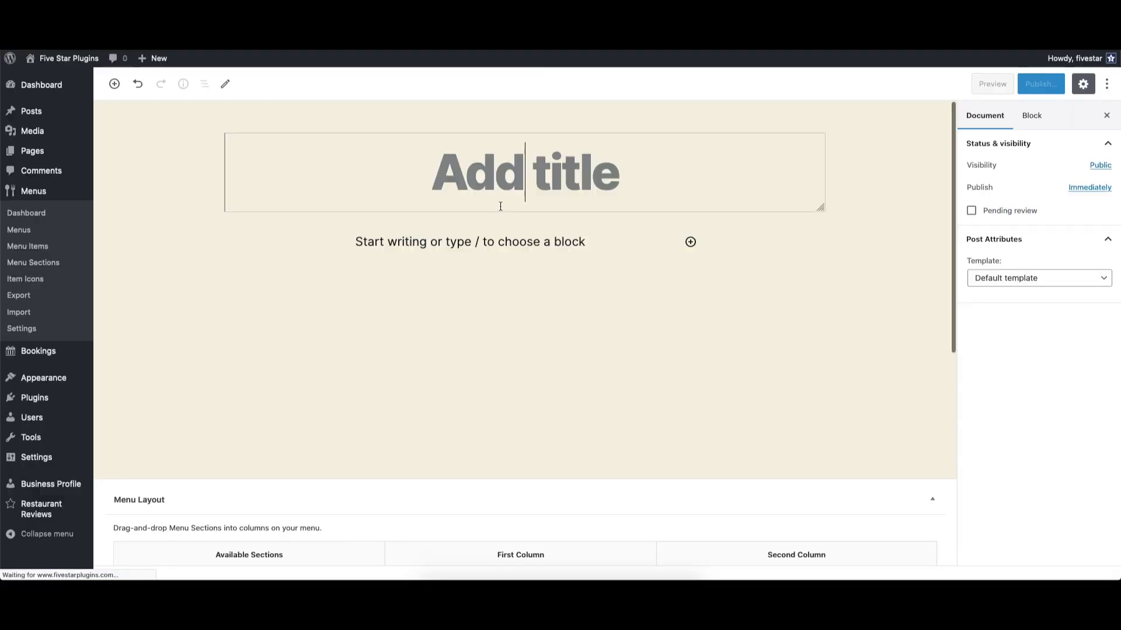
pyautogui.write('Our great')
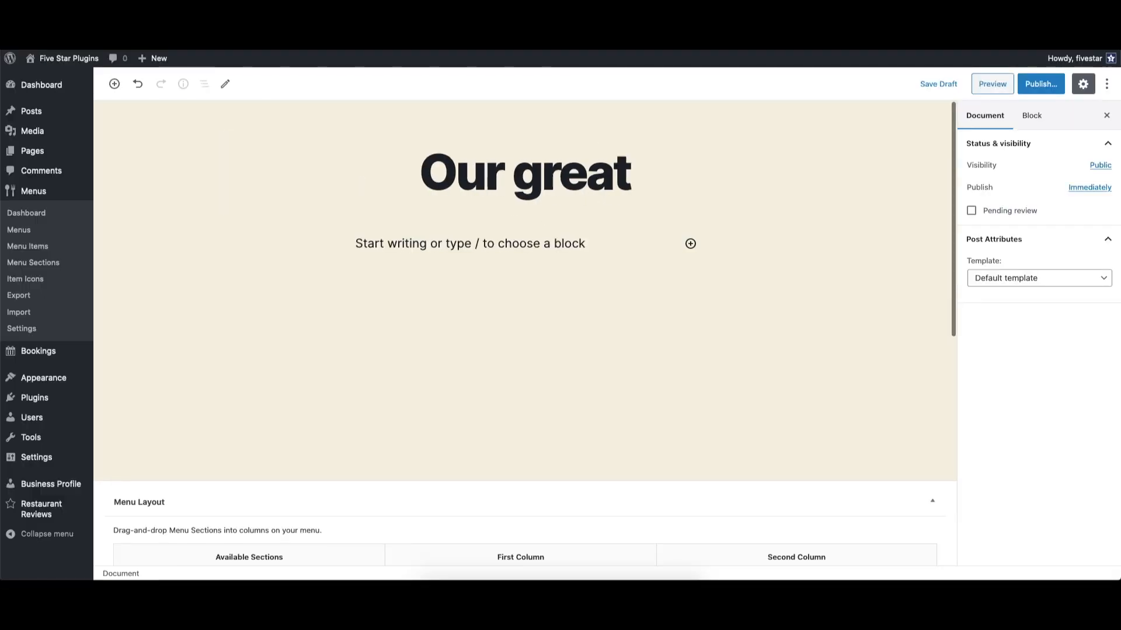
pyautogui.write('menu!')
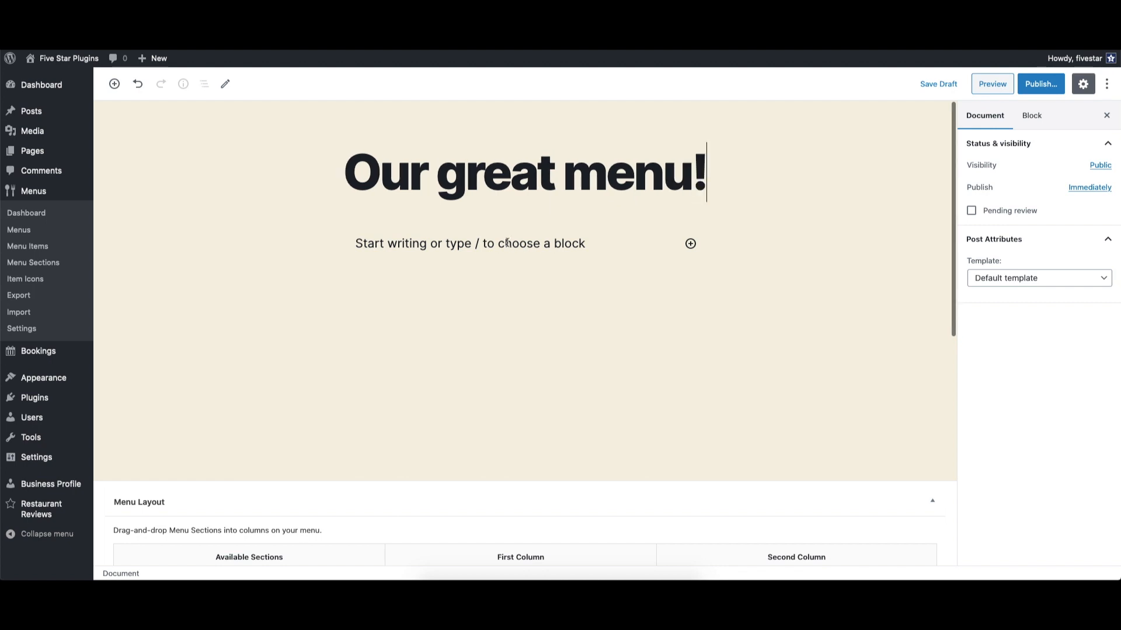
pyautogui.write('our menu')
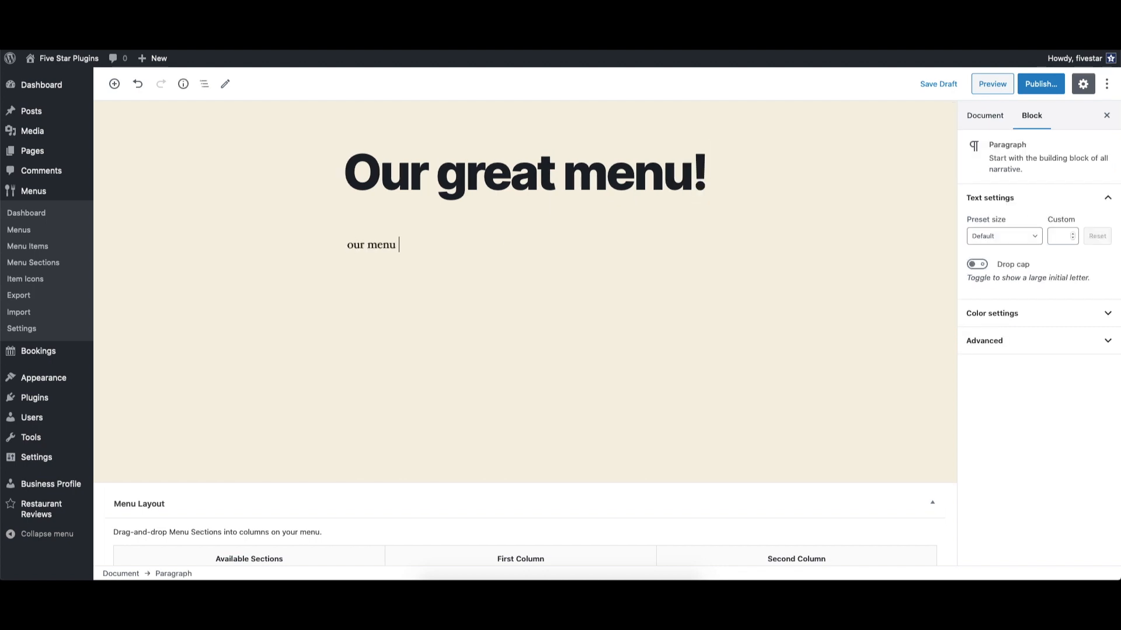
pyautogui.write('descriptio')
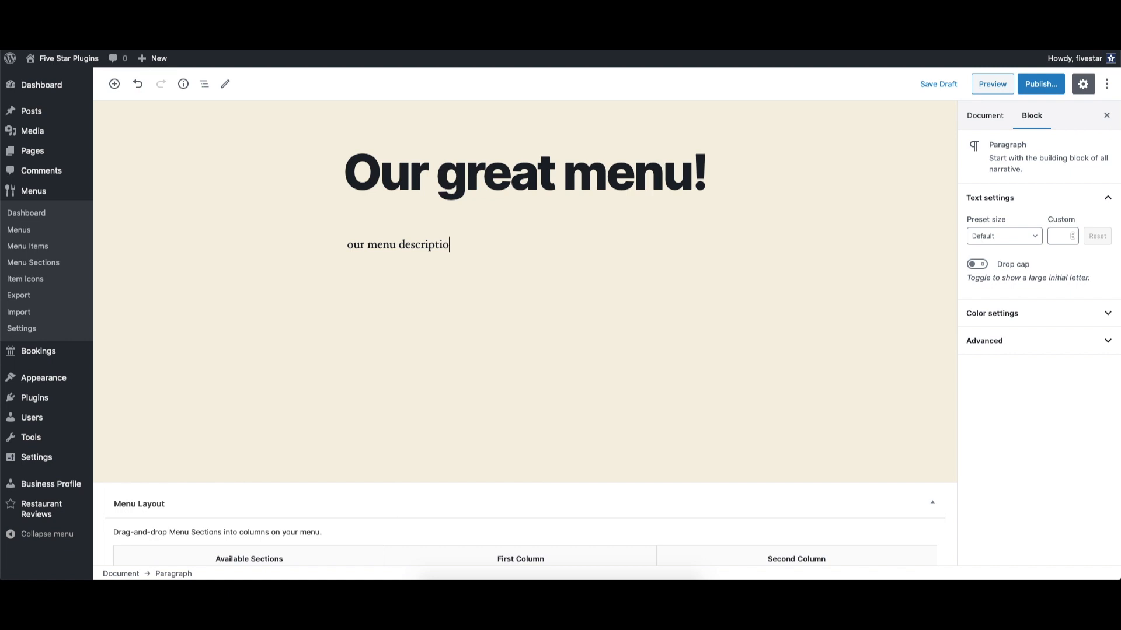
pyautogui.scroll(-3)
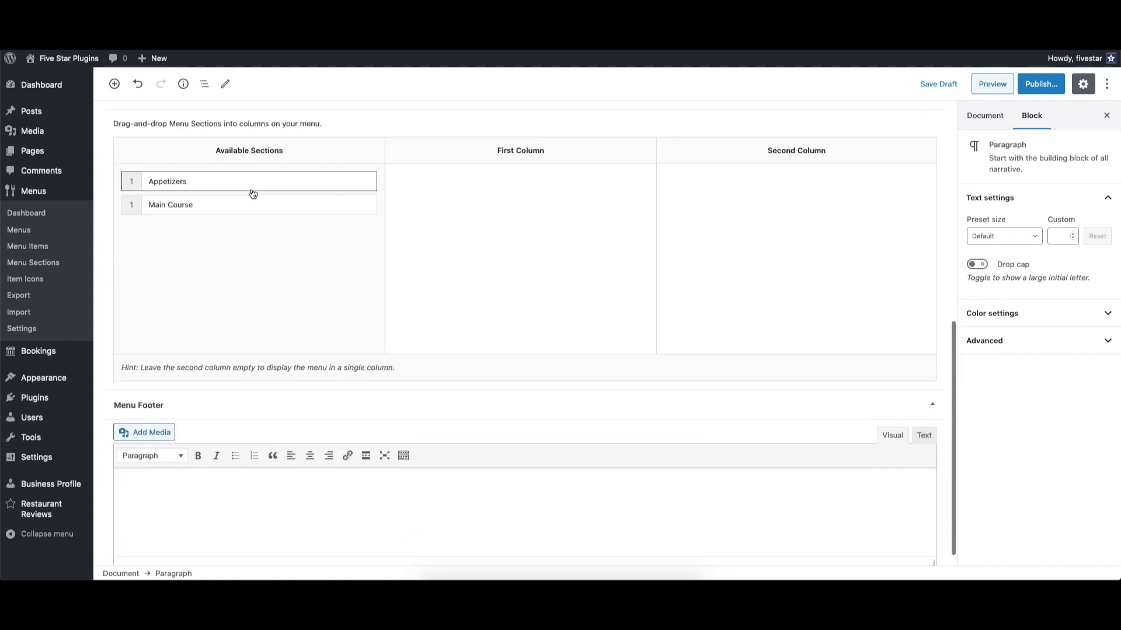
# Step: Place Appetizers in the first column and Main Course in the second, then start publishing
pyautogui.moveTo(249, 181); pyautogui.dragTo(519, 181)
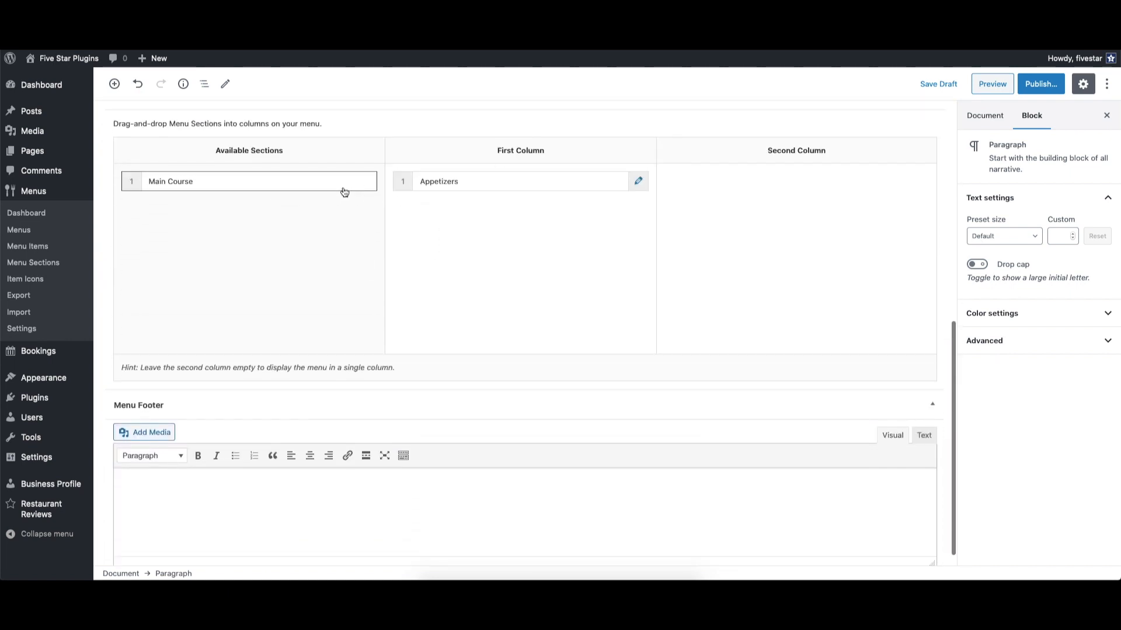
pyautogui.moveTo(248, 181); pyautogui.dragTo(518, 215)
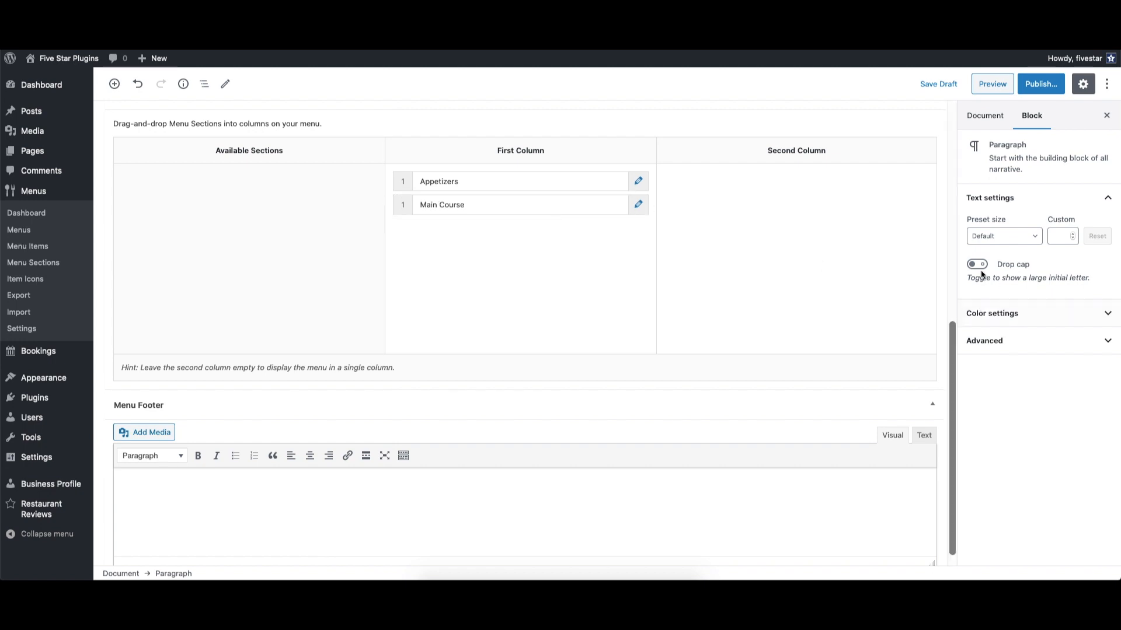
pyautogui.click(985, 115)
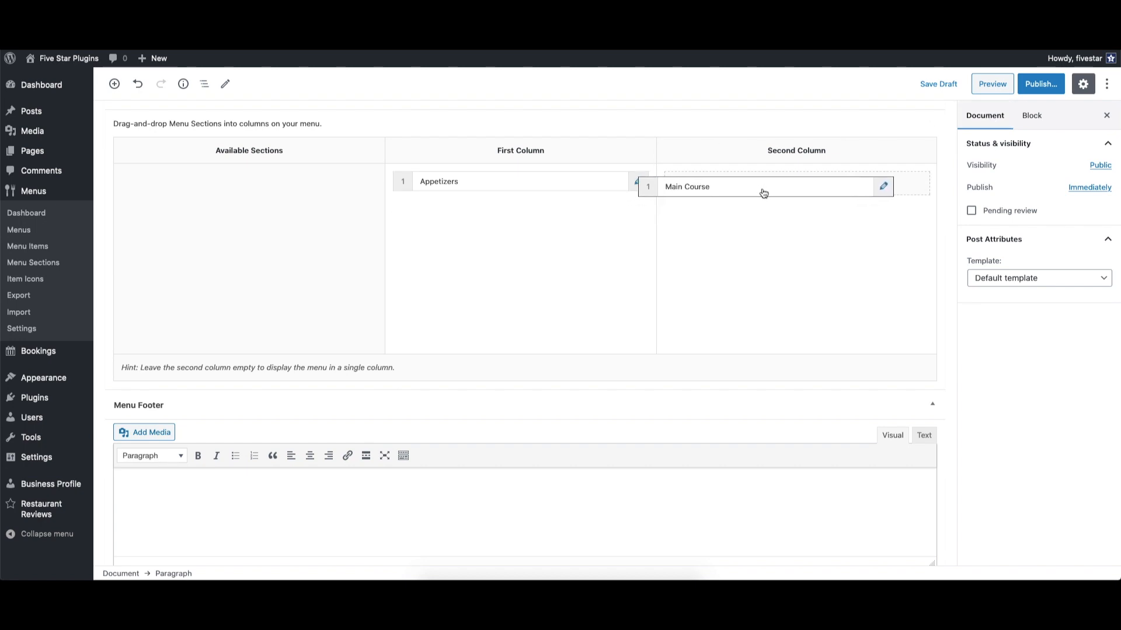
pyautogui.click(1040, 84)
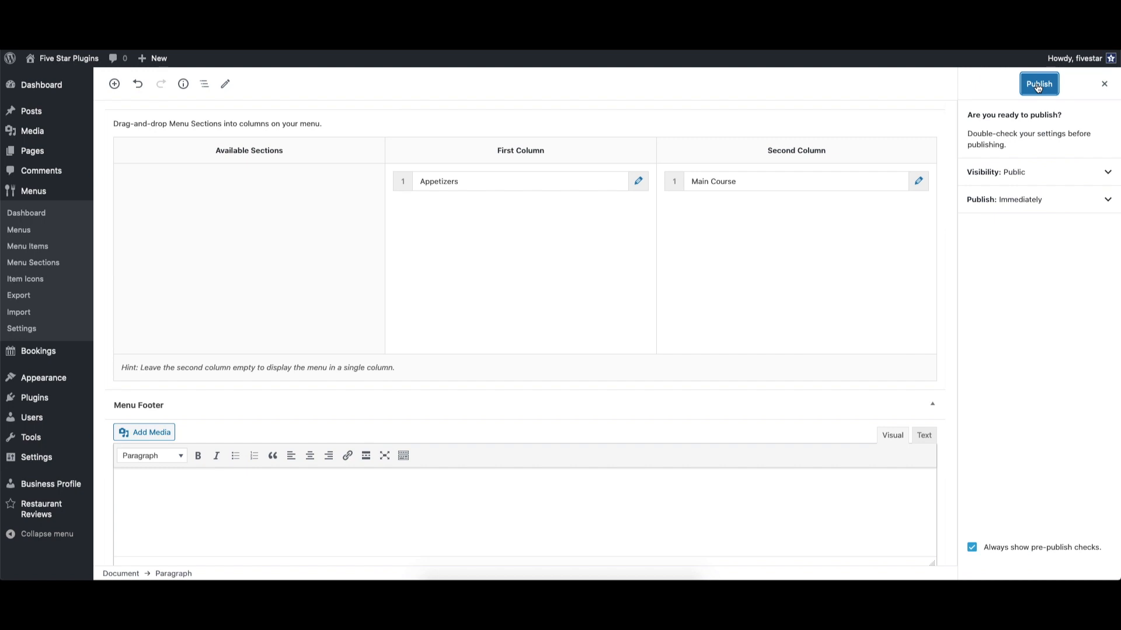
# Step: Confirm publishing, insert a Menu block into the Our restaurant menu page and view it live
pyautogui.click(1038, 84)
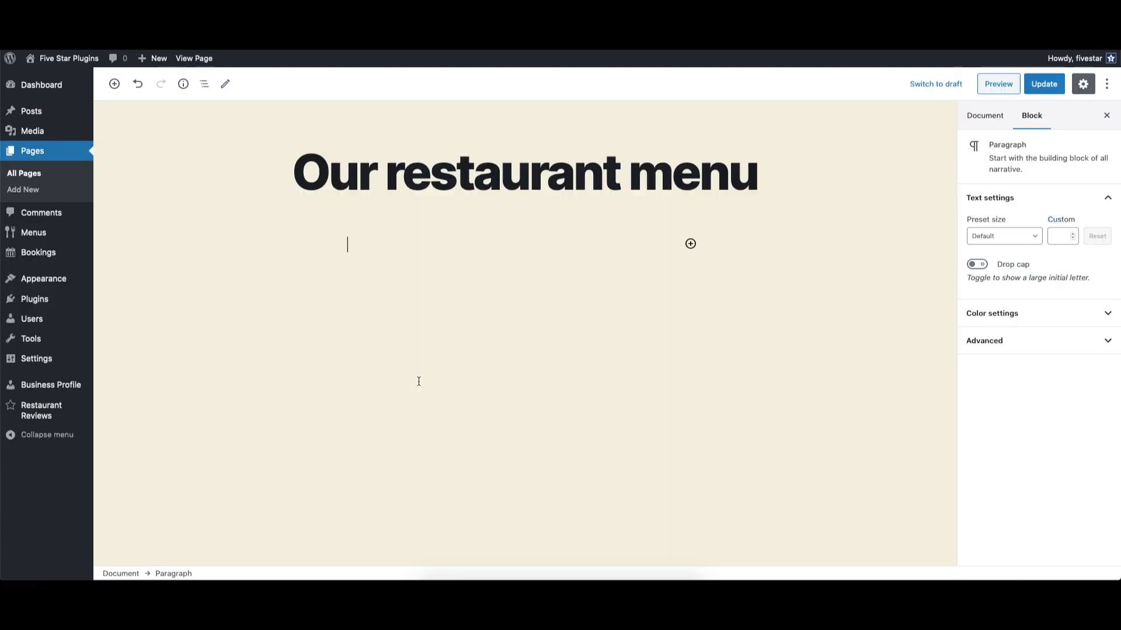
pyautogui.click(690, 244)
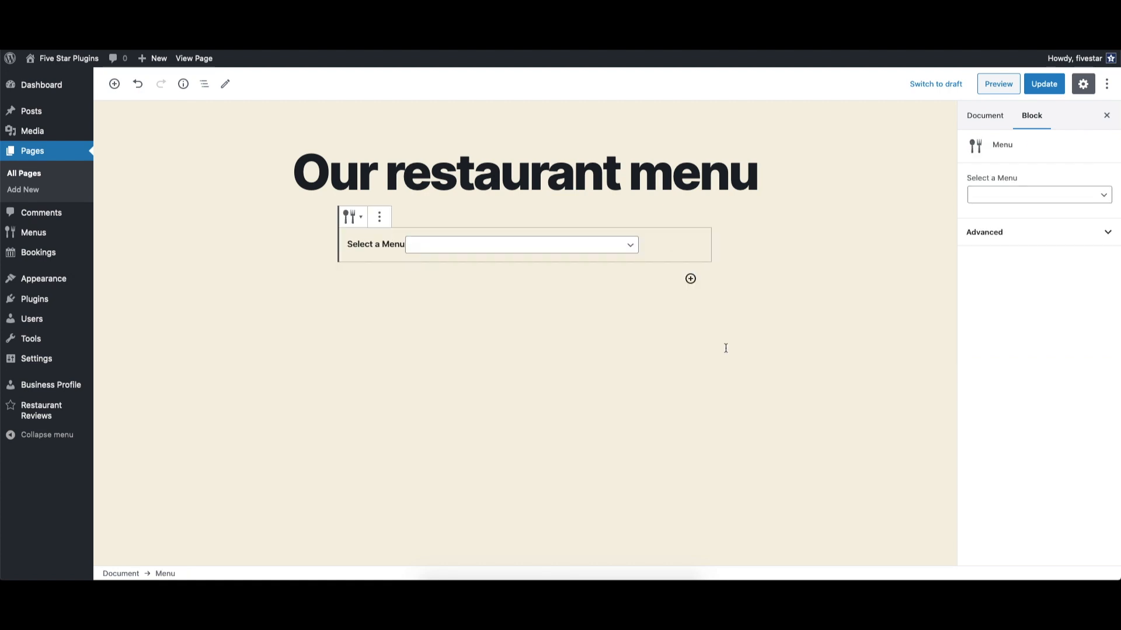
pyautogui.click(521, 244)
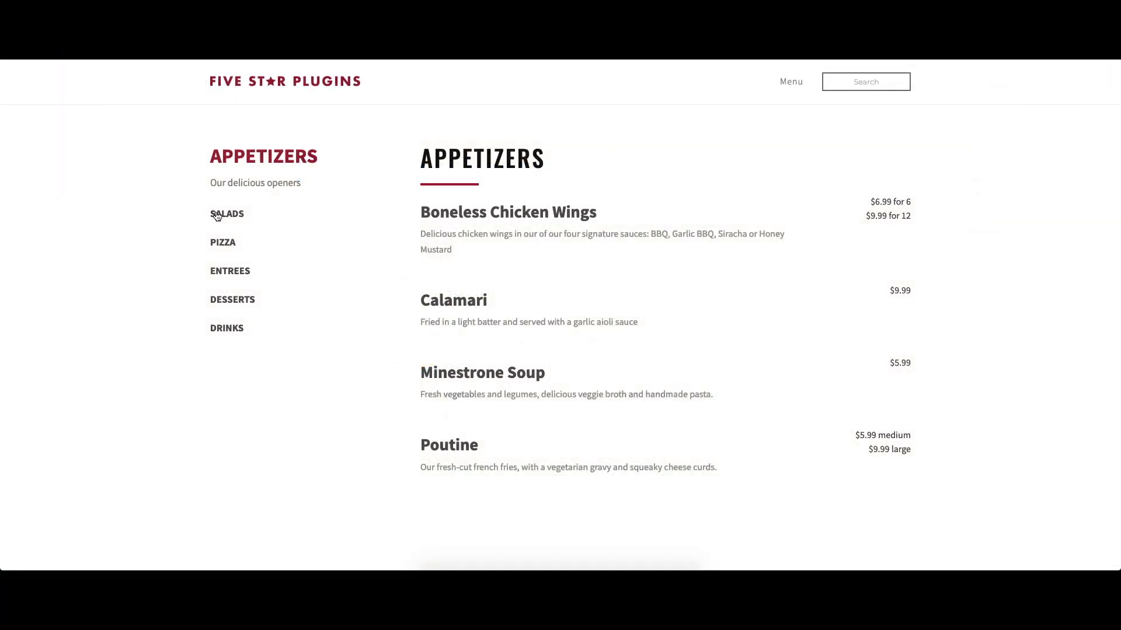
# Step: Browse the live menu from Salads on to the Entrees section
pyautogui.click(226, 213)
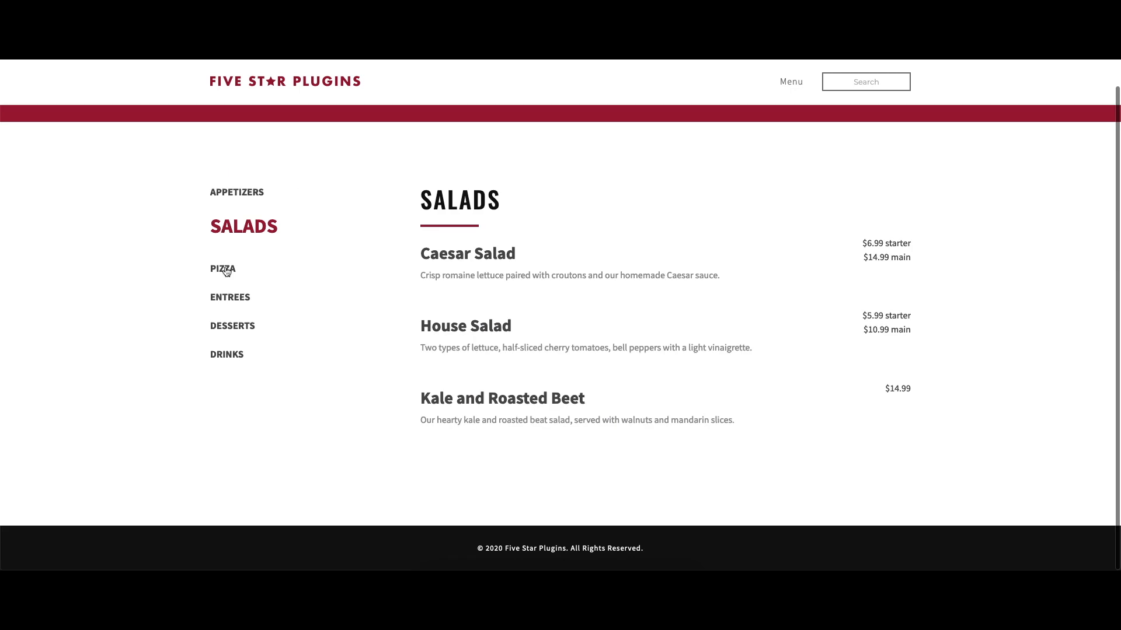
pyautogui.click(230, 296)
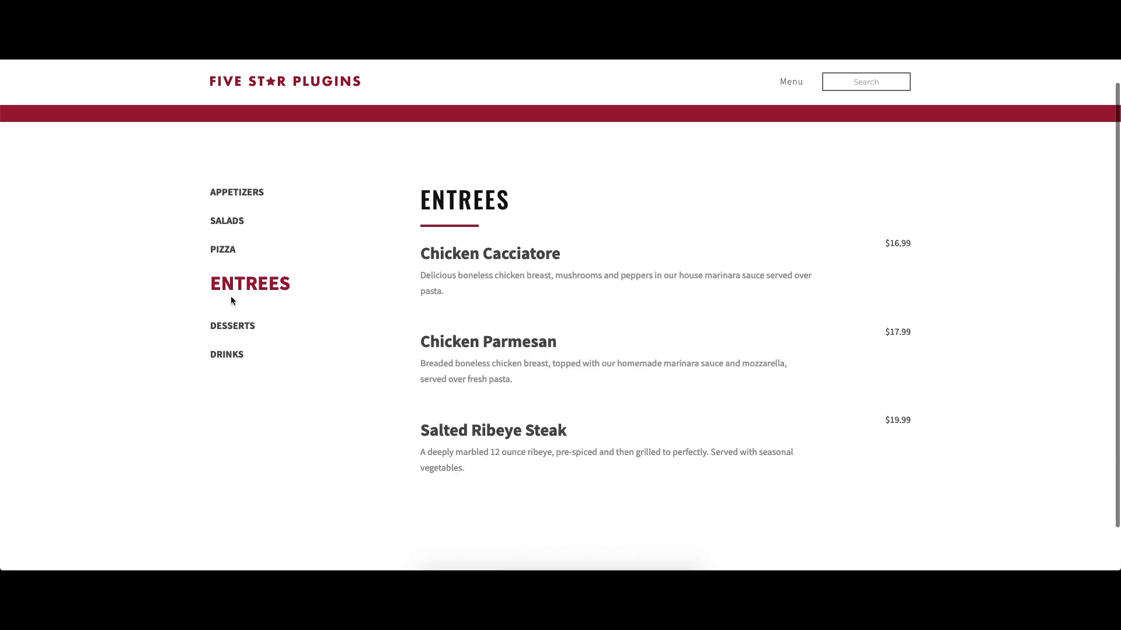